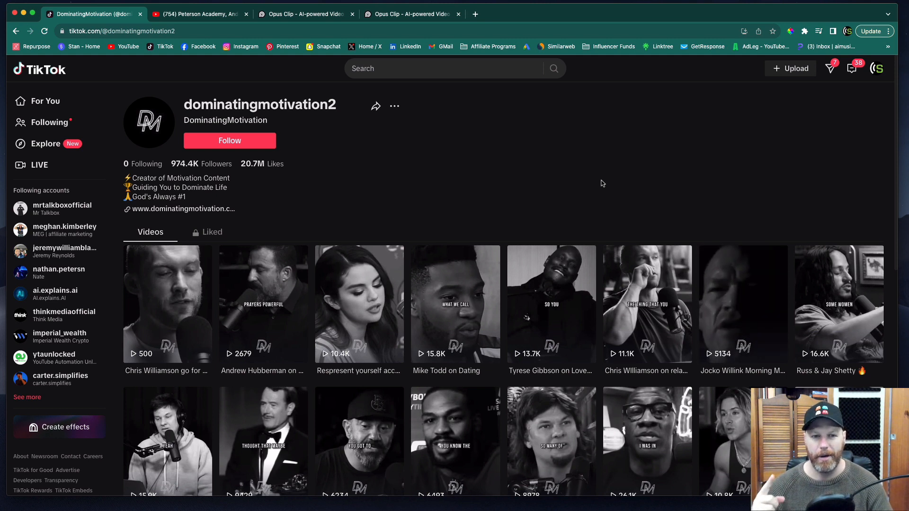
{"action": "mouse_move", "coordinate": [411, 186]}
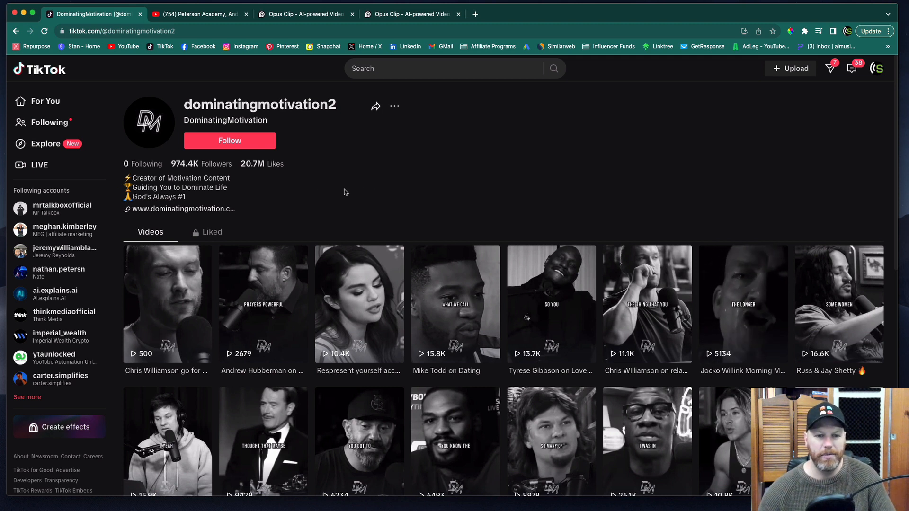
Step: Bring up the Jordan Peterson podcast video on YouTube and select its URL for copying
{"action": "scroll", "scroll_direction": "down", "scroll_amount": 3}
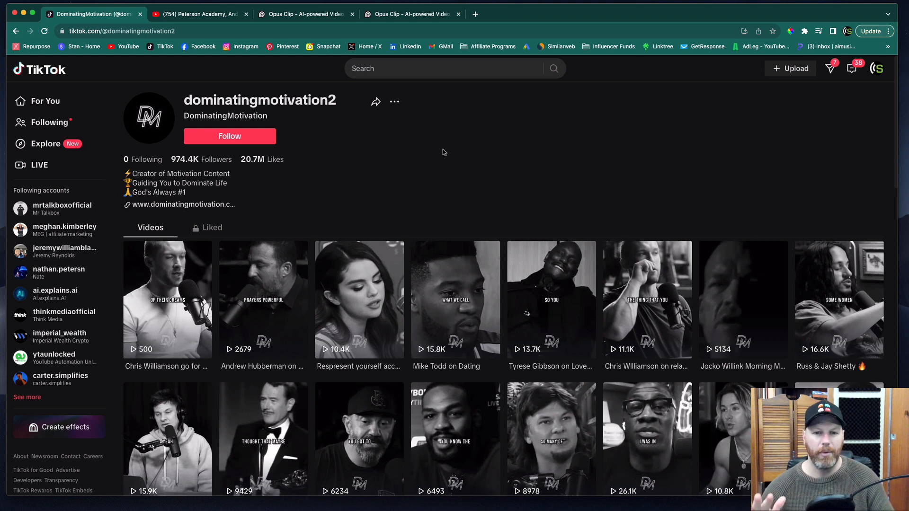
{"action": "scroll", "scroll_direction": "down", "scroll_amount": 3}
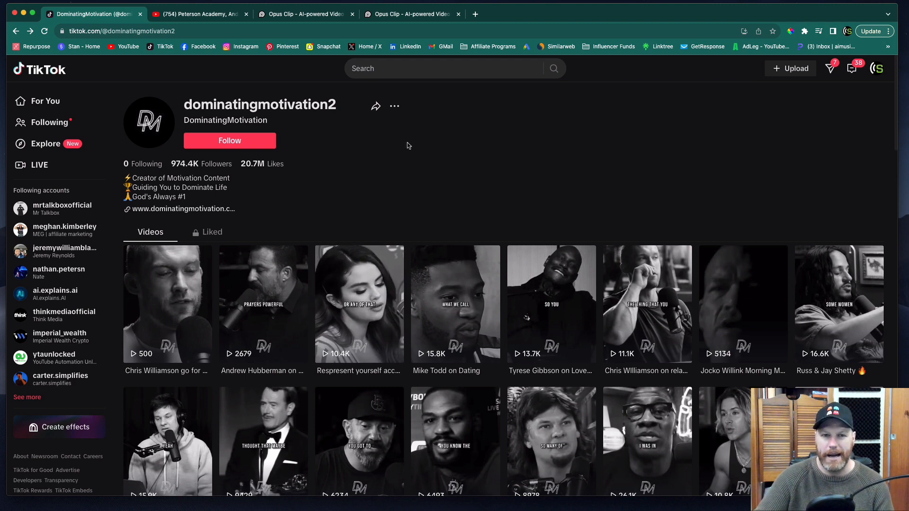
{"action": "left_click", "coordinate": [199, 14]}
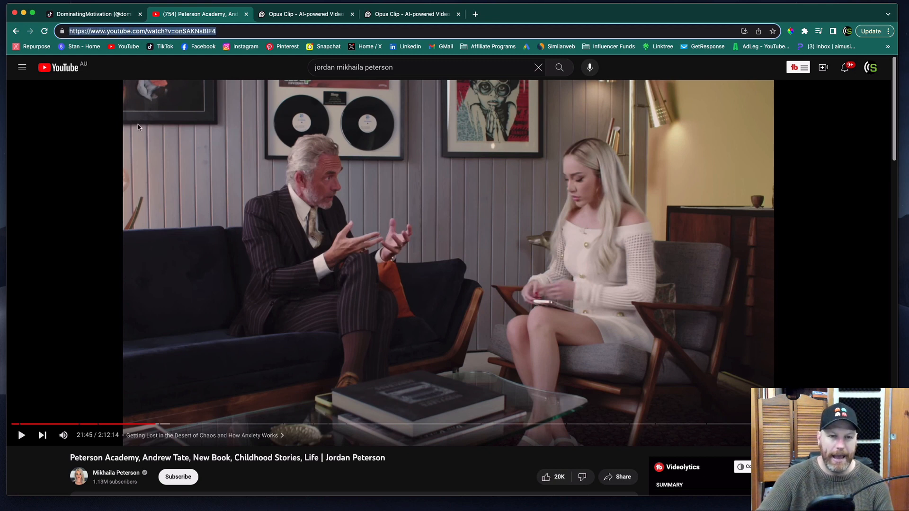
{"action": "left_click", "coordinate": [412, 14]}
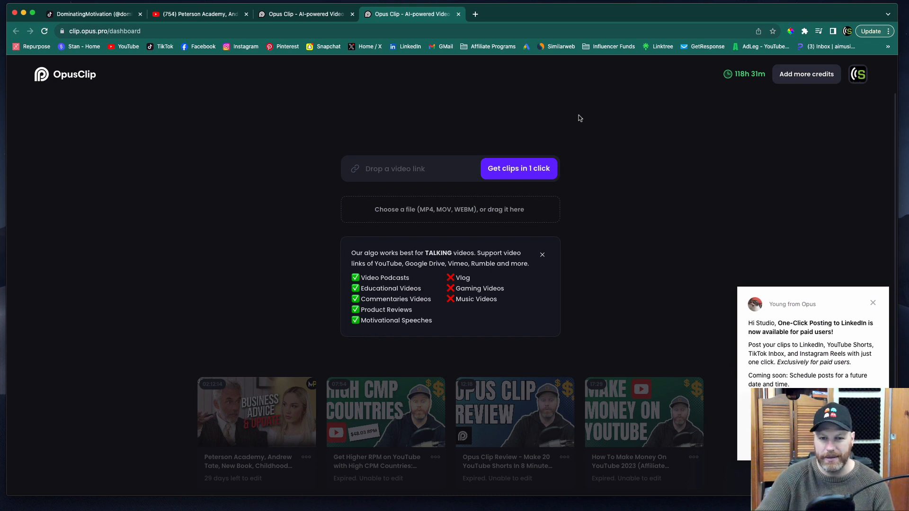
{"action": "mouse_move", "coordinate": [470, 121]}
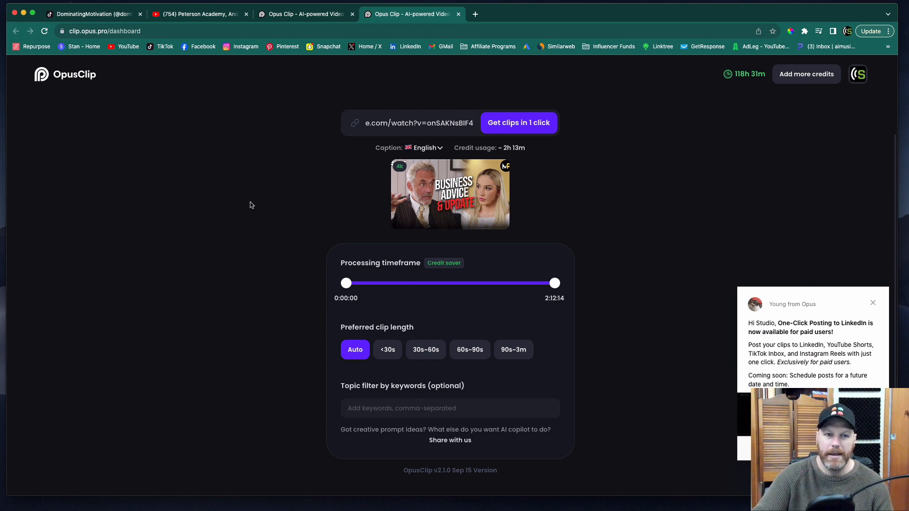
{"action": "mouse_move", "coordinate": [316, 257]}
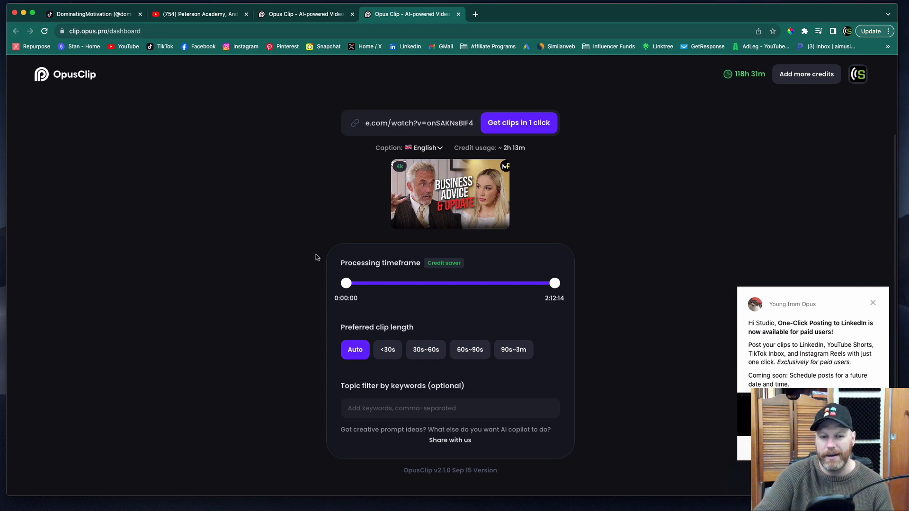
Step: Narrow the processing timeframe to run from 0:39:49 to 1:08:14
{"action": "left_click_drag", "start_coordinate": [554, 283], "coordinate": [407, 283]}
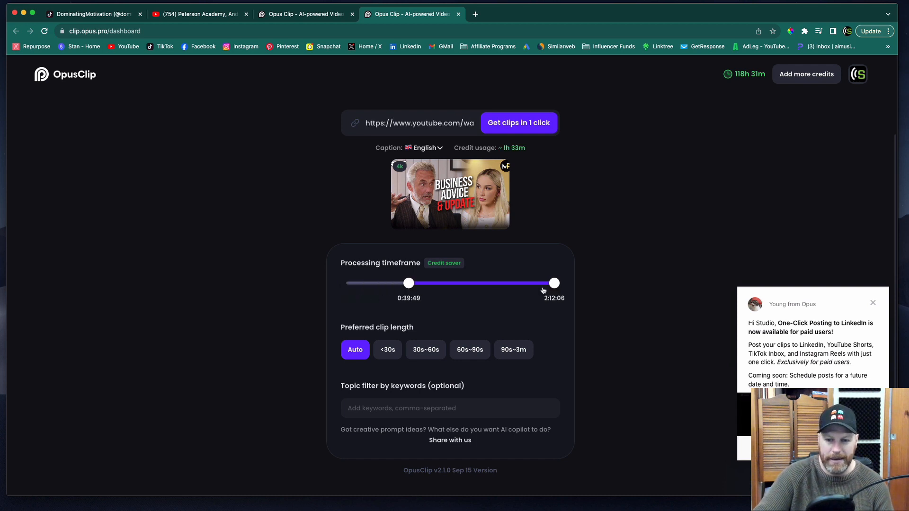
{"action": "left_click_drag", "start_coordinate": [553, 283], "coordinate": [454, 283]}
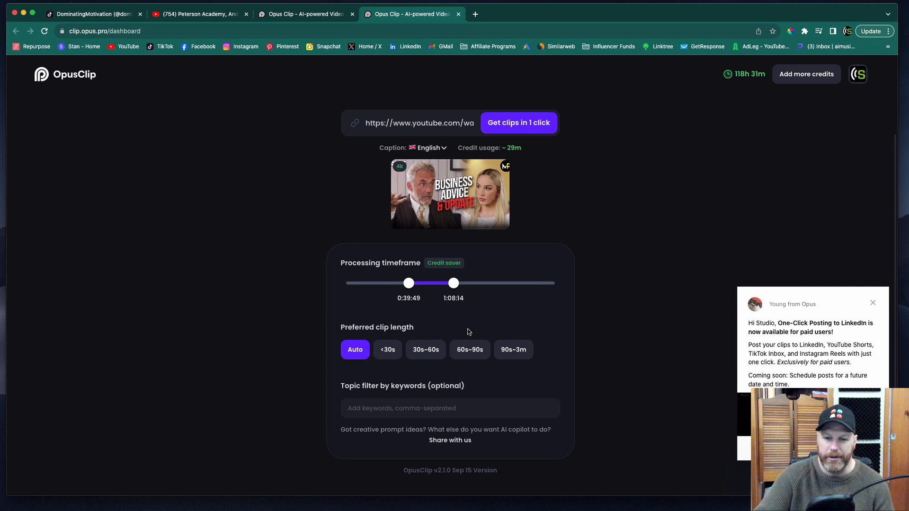
{"action": "mouse_move", "coordinate": [440, 310]}
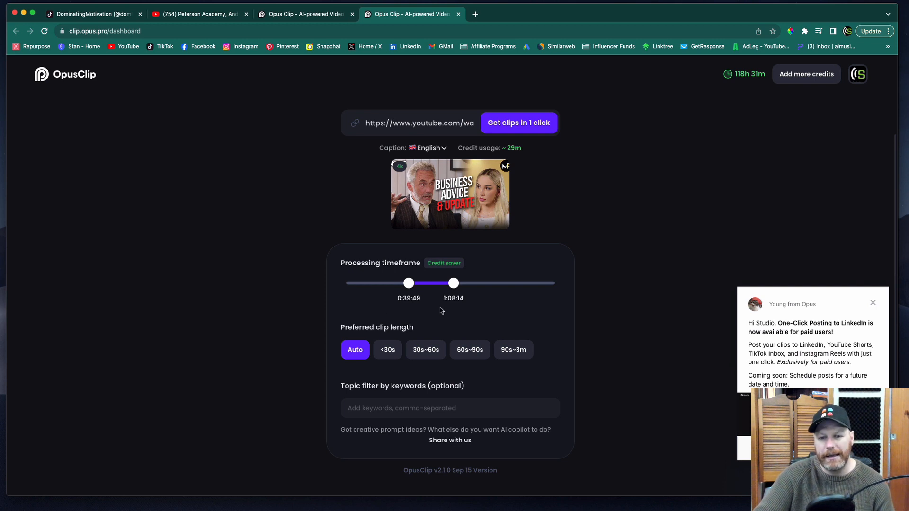
{"action": "mouse_move", "coordinate": [431, 291]}
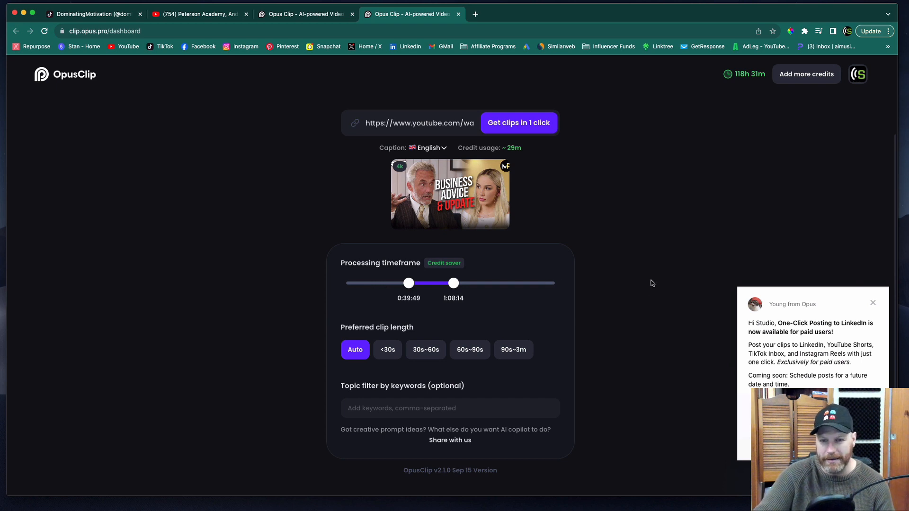
{"action": "mouse_move", "coordinate": [738, 85]}
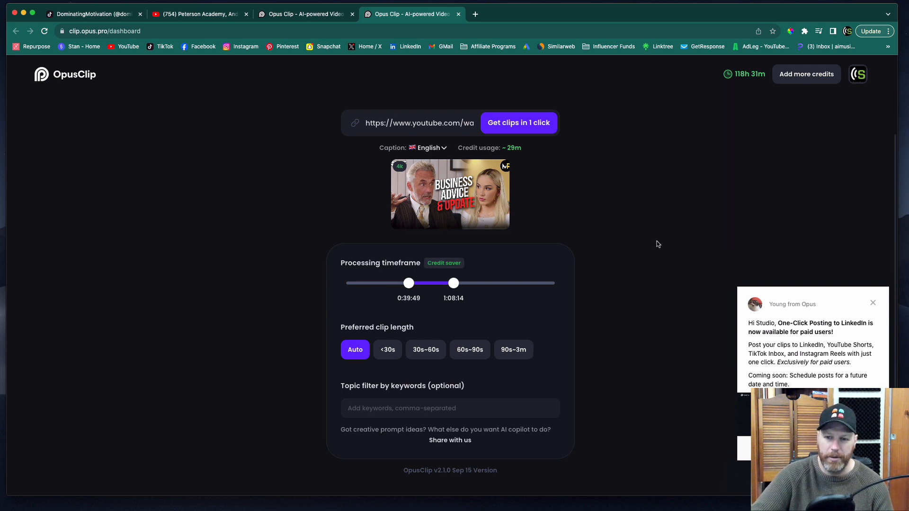
{"action": "mouse_move", "coordinate": [614, 270]}
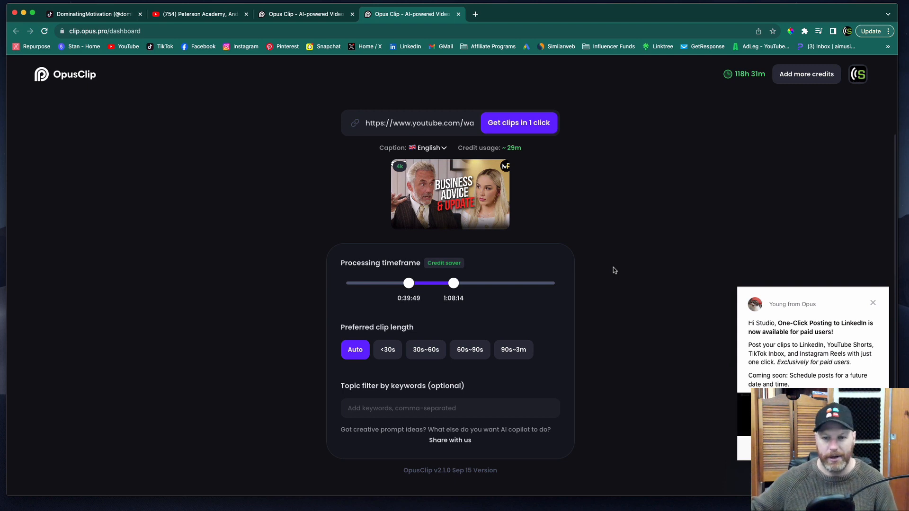
{"action": "mouse_move", "coordinate": [661, 144]}
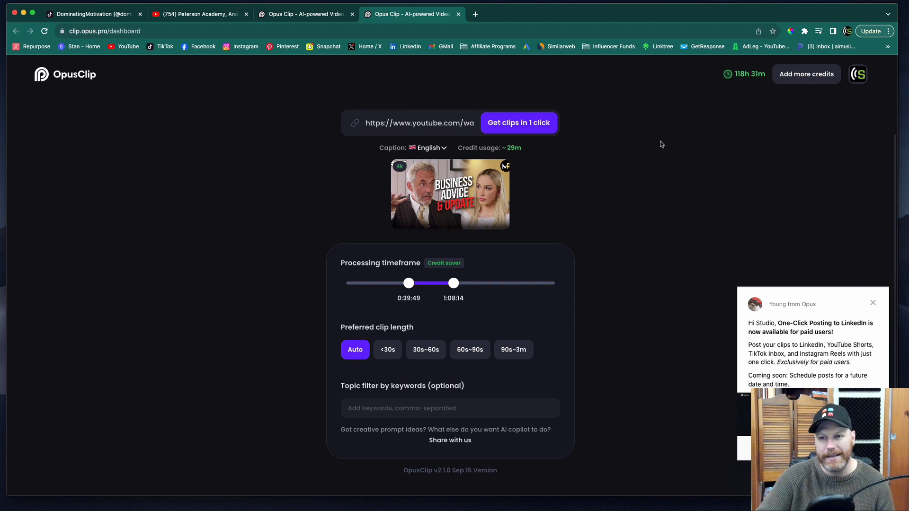
{"action": "mouse_move", "coordinate": [649, 300]}
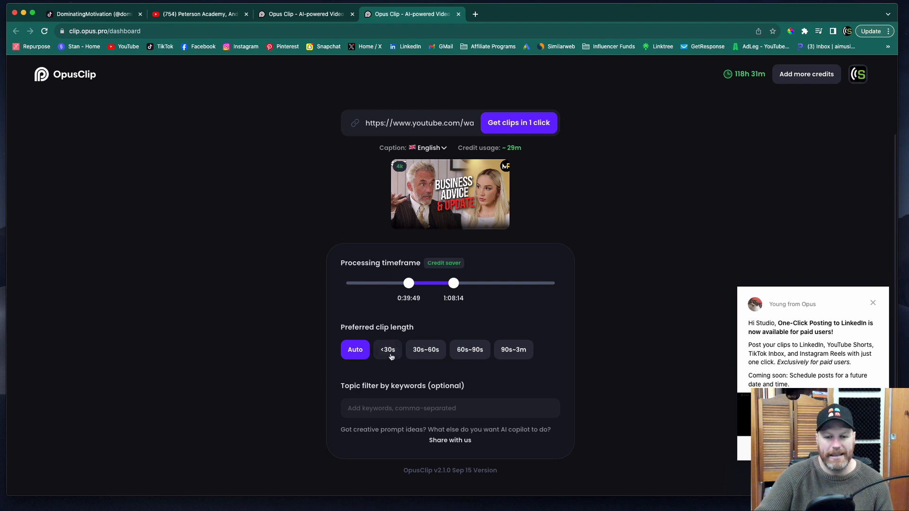
{"action": "mouse_move", "coordinate": [430, 365]}
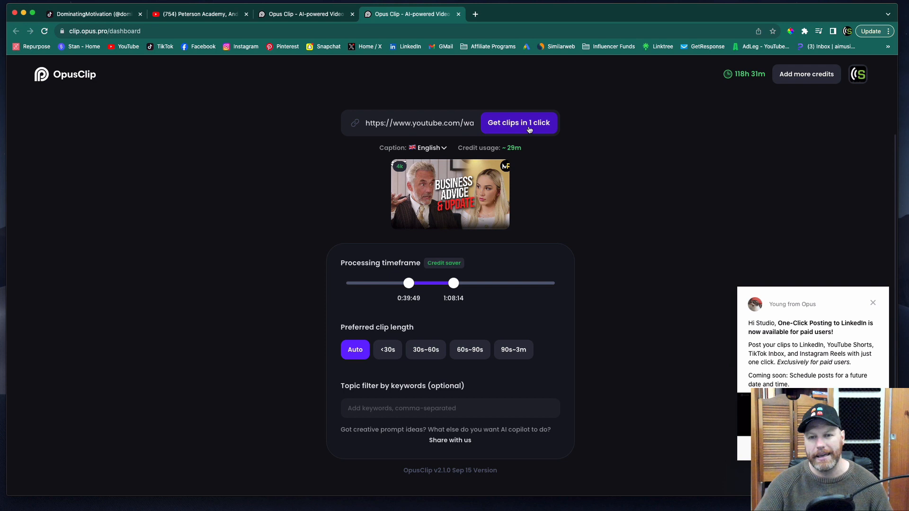
{"action": "mouse_move", "coordinate": [601, 234]}
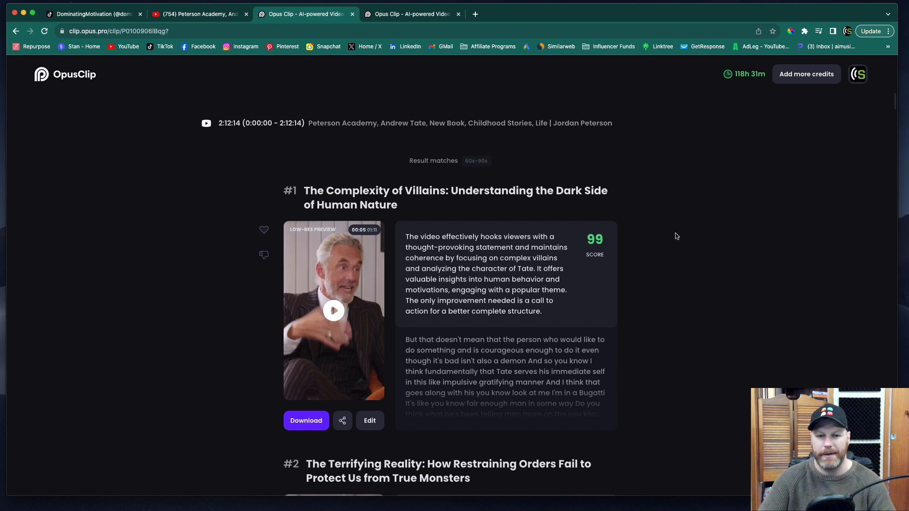
{"action": "mouse_move", "coordinate": [653, 227]}
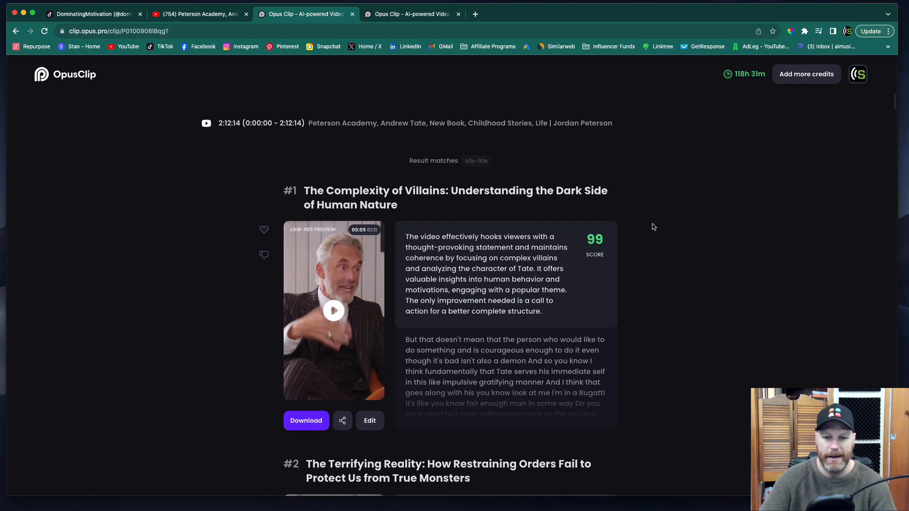
{"action": "scroll", "scroll_direction": "down", "scroll_amount": 3}
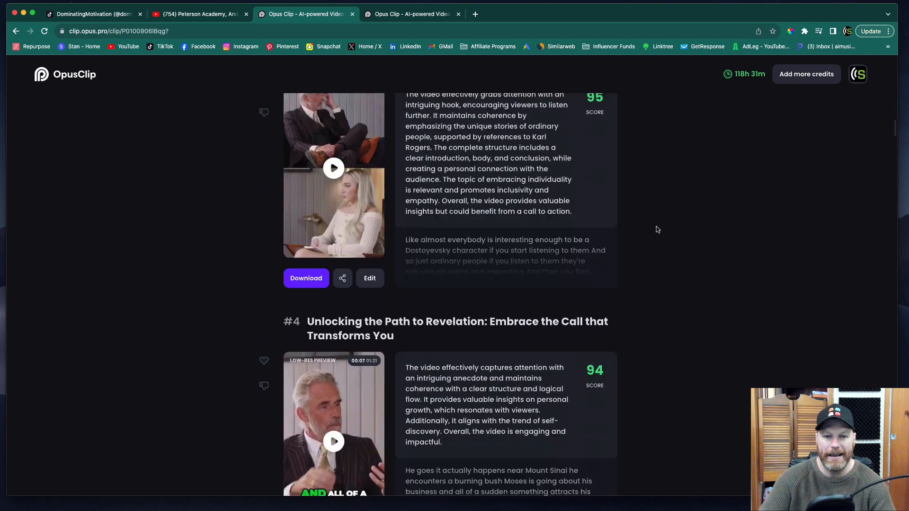
{"action": "scroll", "scroll_direction": "down", "scroll_amount": 3}
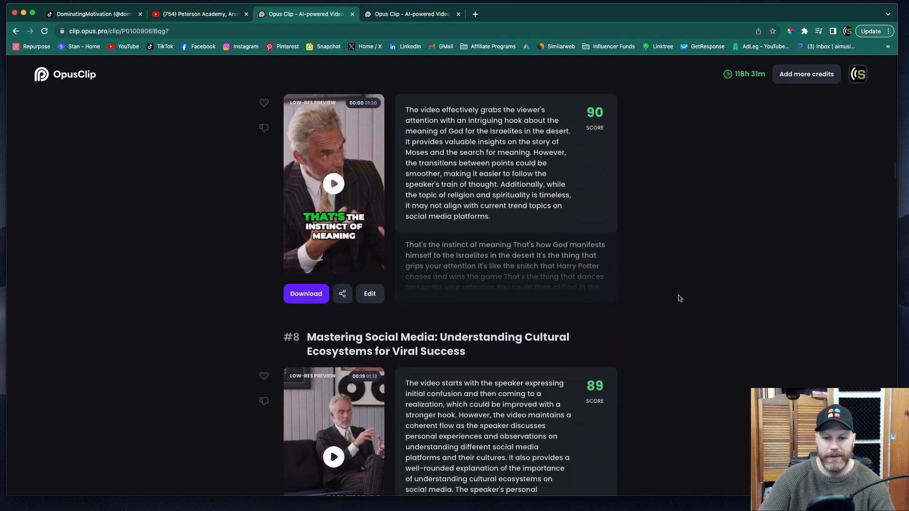
{"action": "scroll", "scroll_direction": "down", "scroll_amount": 3}
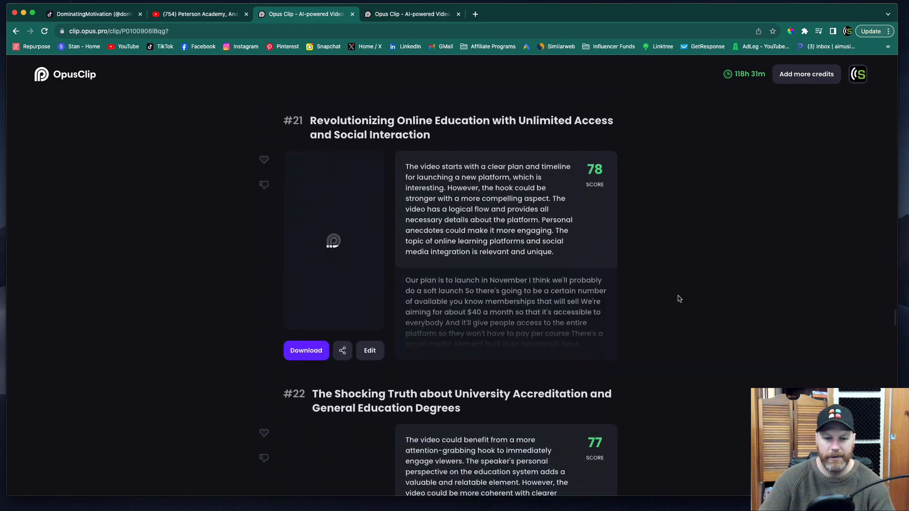
{"action": "scroll", "scroll_direction": "down", "scroll_amount": 3}
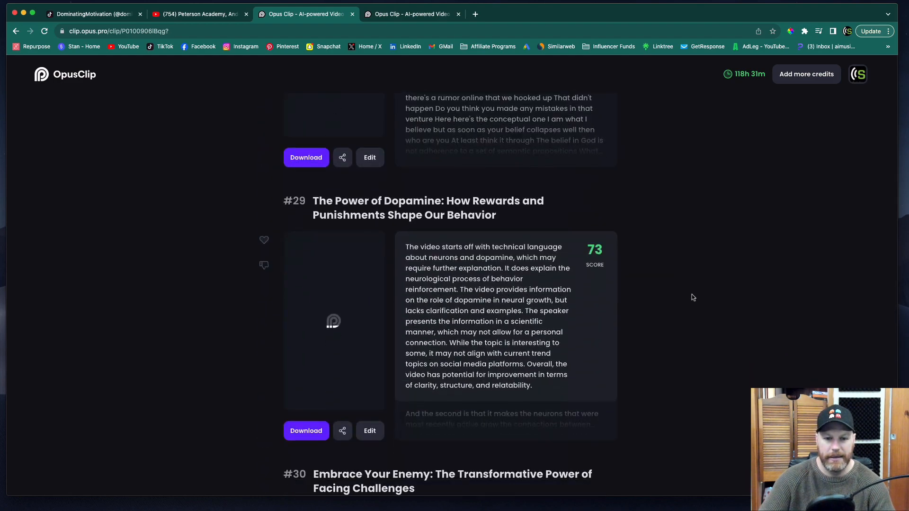
{"action": "scroll", "scroll_direction": "down", "scroll_amount": 3}
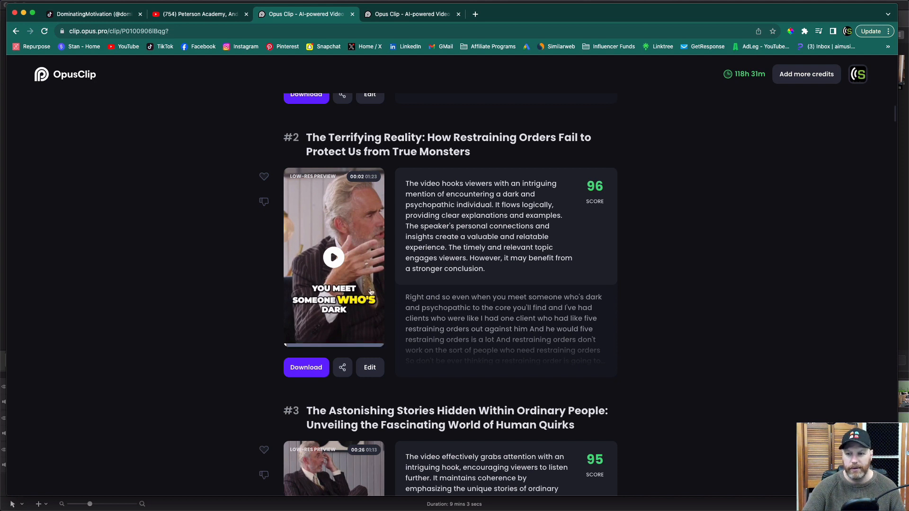
{"action": "mouse_move", "coordinate": [224, 319]}
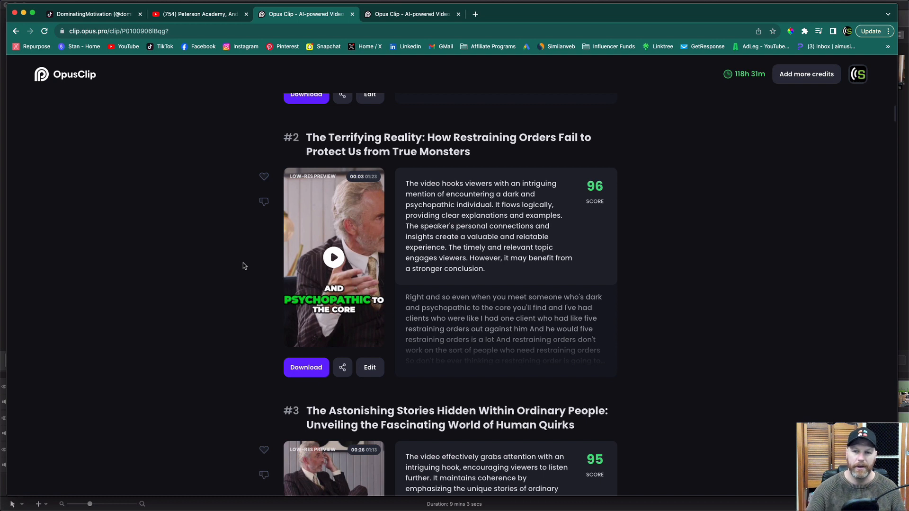
Step: Play the low-res preview of the 96-scored restraining orders clip
{"action": "left_click", "coordinate": [333, 258]}
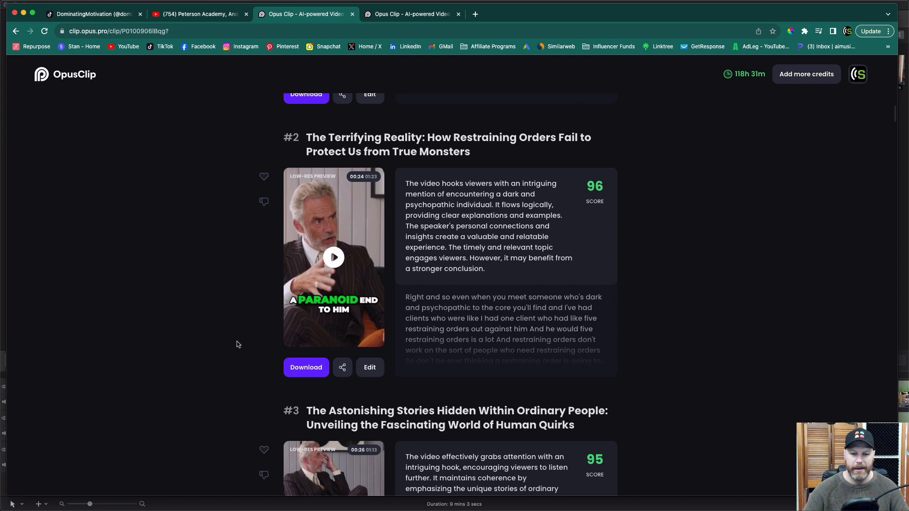
{"action": "mouse_move", "coordinate": [249, 371]}
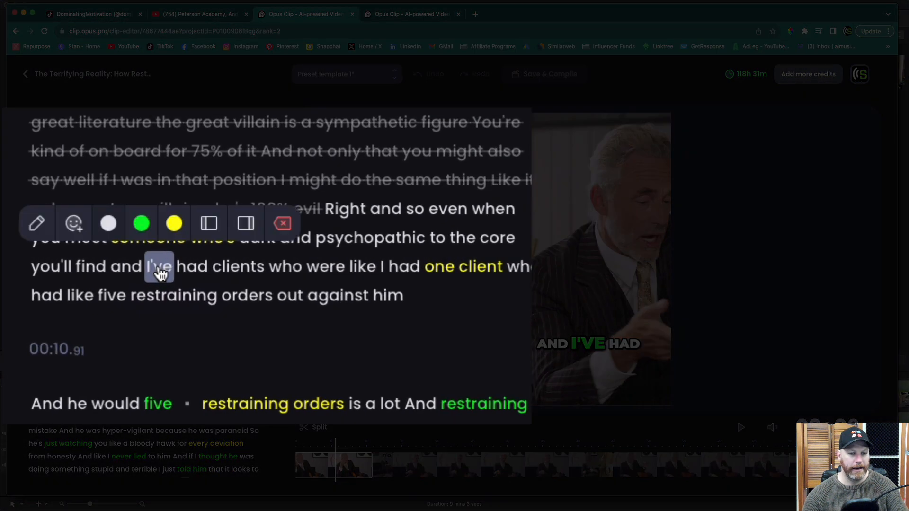
{"action": "mouse_move", "coordinate": [208, 223]}
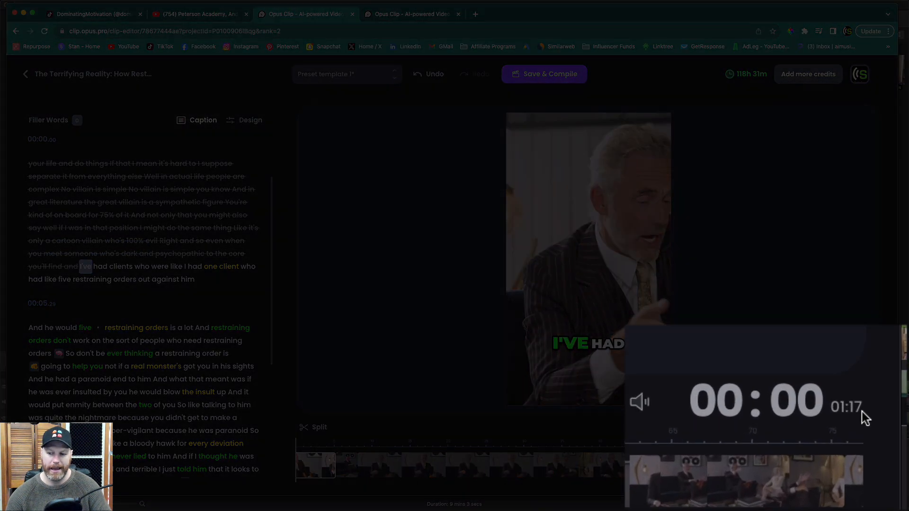
{"action": "mouse_move", "coordinate": [630, 371]}
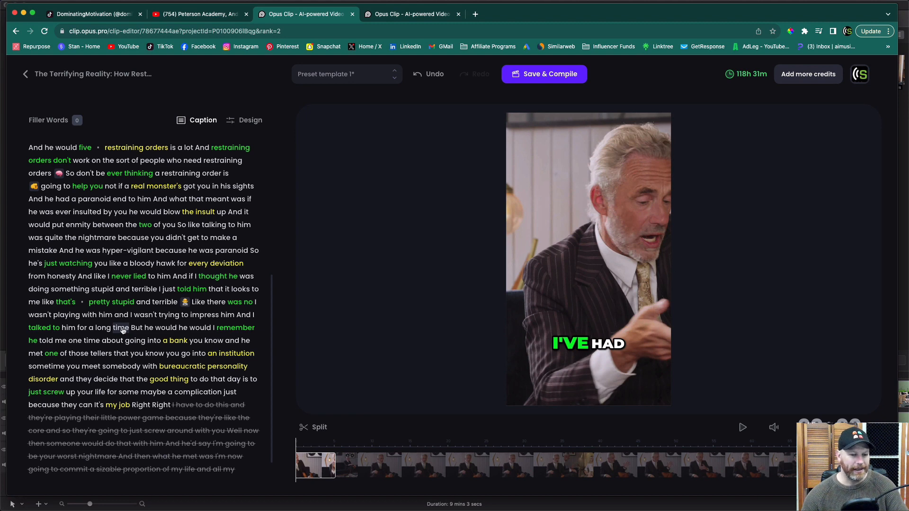
Step: Mark the word 'time' in the transcript as the trim point for the clip
{"action": "double_click", "coordinate": [120, 327]}
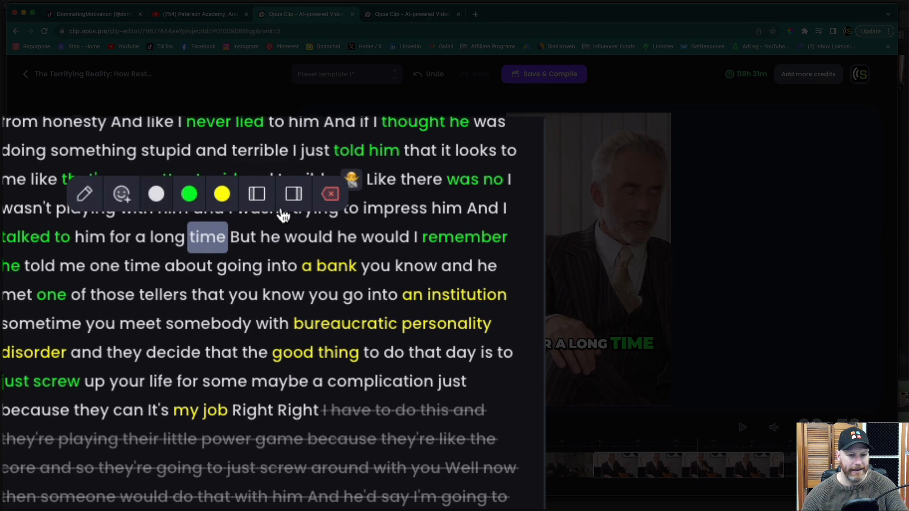
{"action": "mouse_move", "coordinate": [293, 194]}
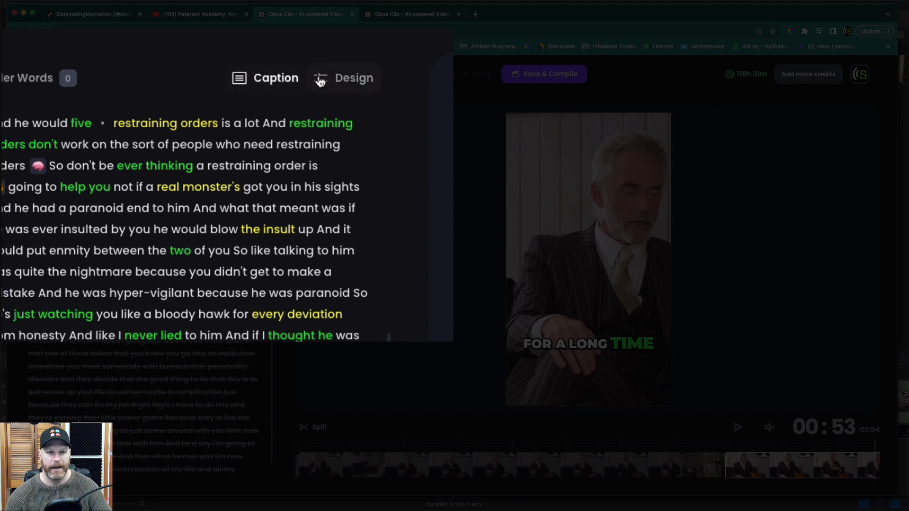
Step: Set captions to One Line, Middle position and Pop transition, then play to check
{"action": "left_click", "coordinate": [353, 78]}
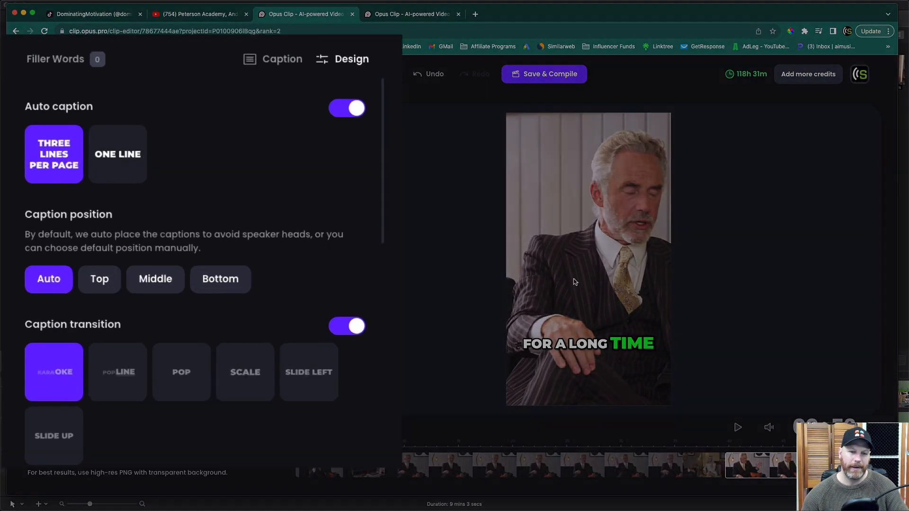
{"action": "left_click", "coordinate": [117, 153]}
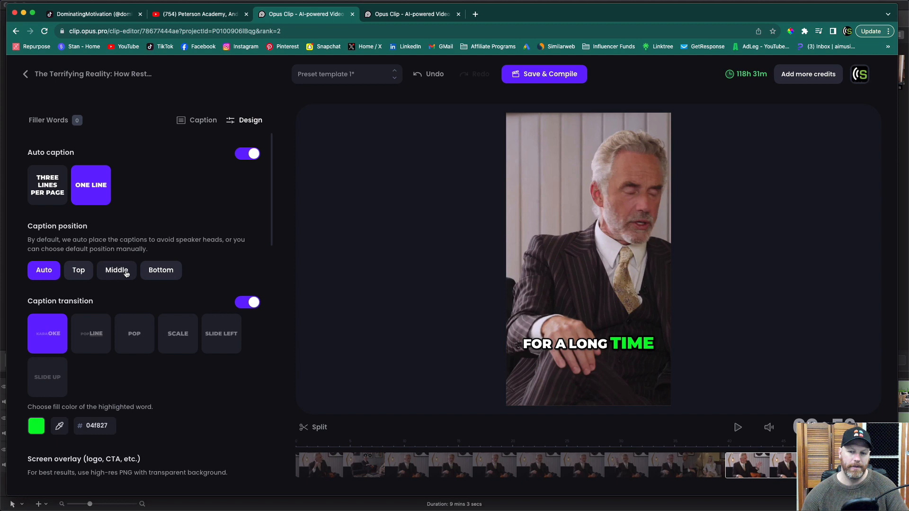
{"action": "left_click", "coordinate": [116, 270]}
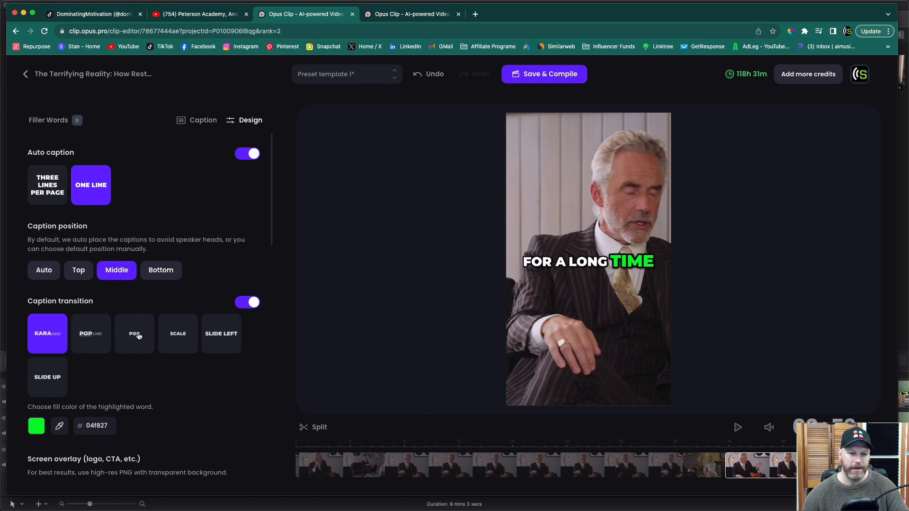
{"action": "left_click", "coordinate": [133, 333]}
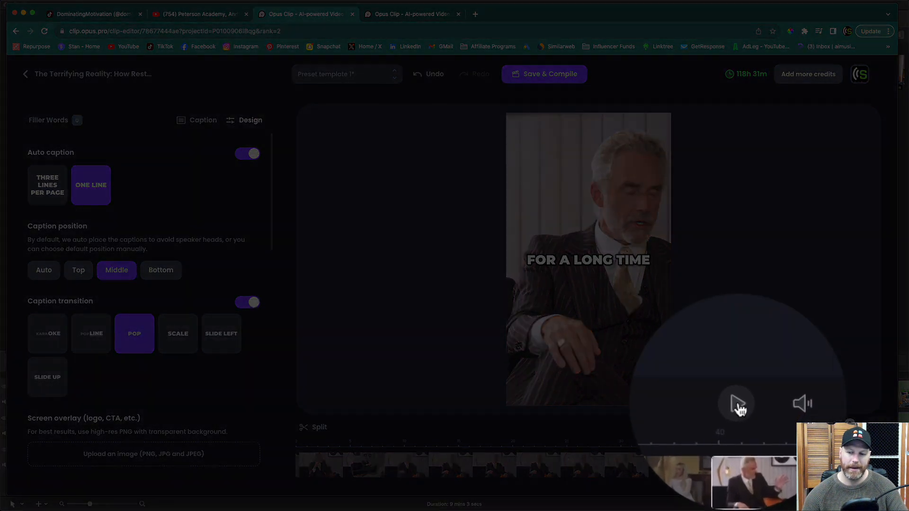
{"action": "left_click", "coordinate": [736, 404]}
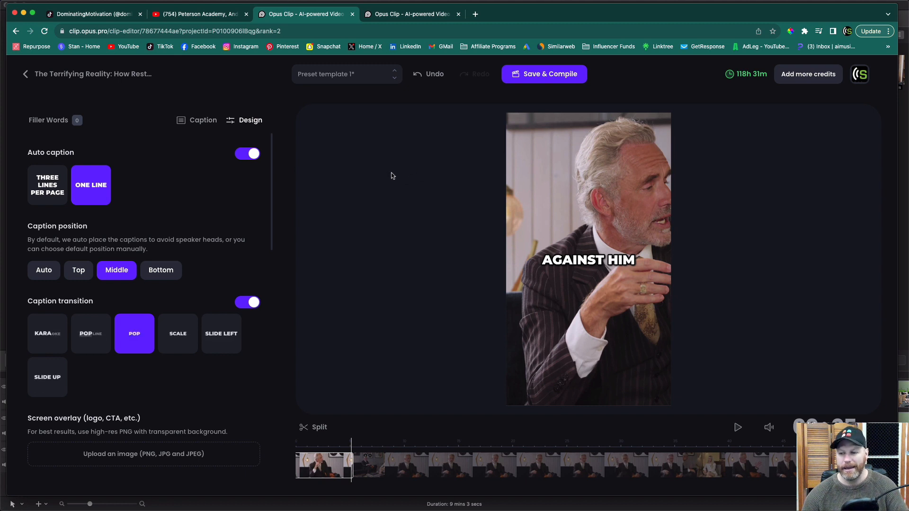
{"action": "mouse_move", "coordinate": [258, 238]}
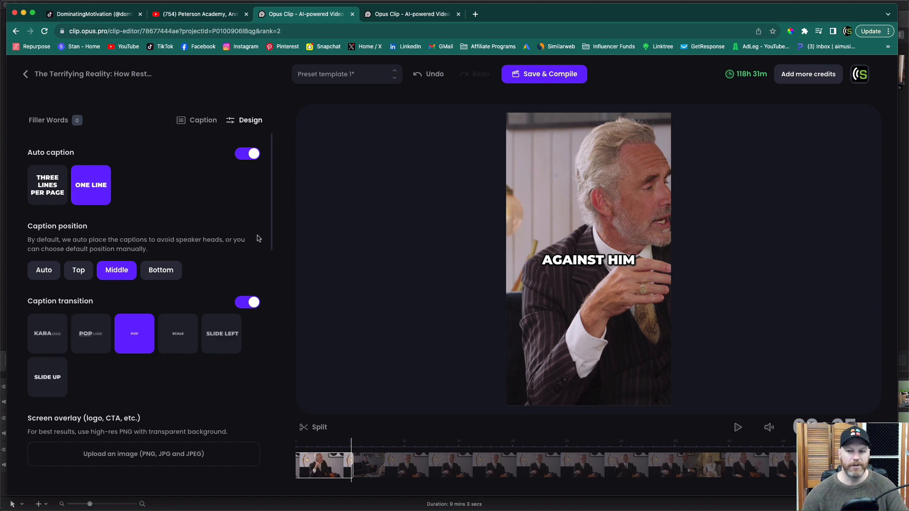
{"action": "scroll", "scroll_direction": "down", "scroll_amount": 3}
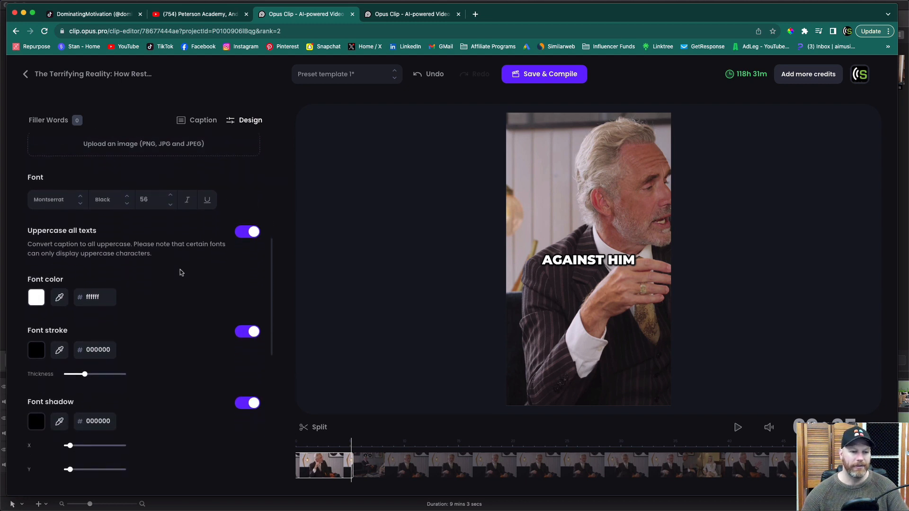
{"action": "scroll", "scroll_direction": "down", "scroll_amount": 3}
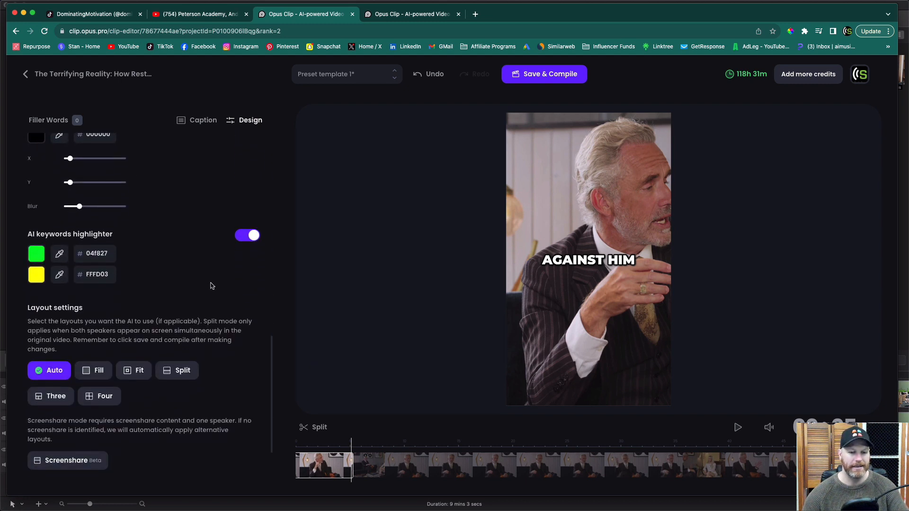